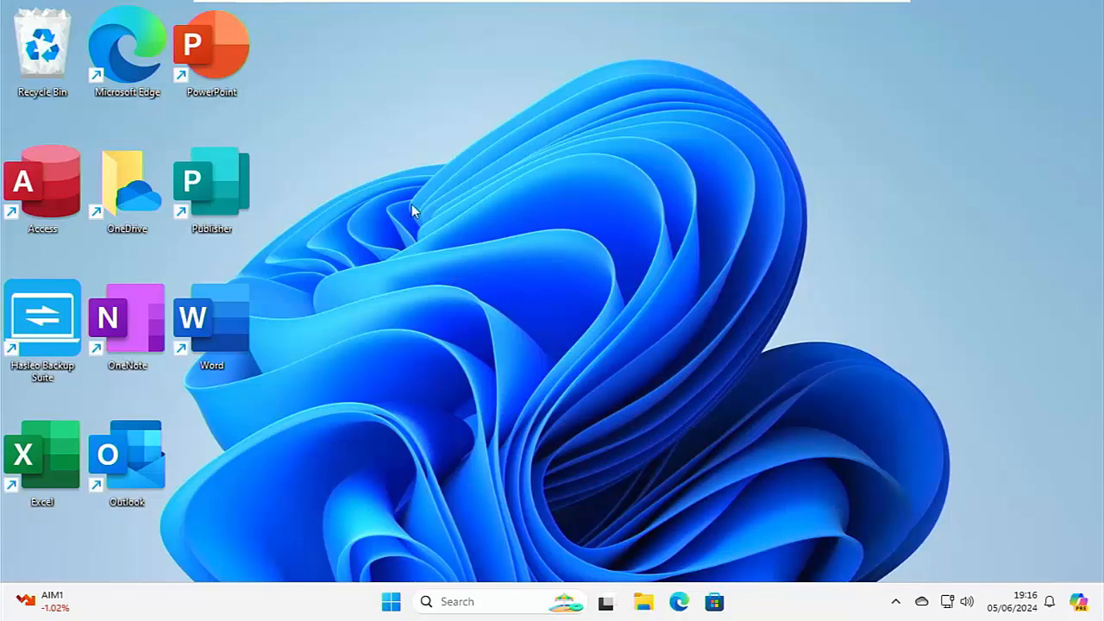
mouse_move(806, 324)
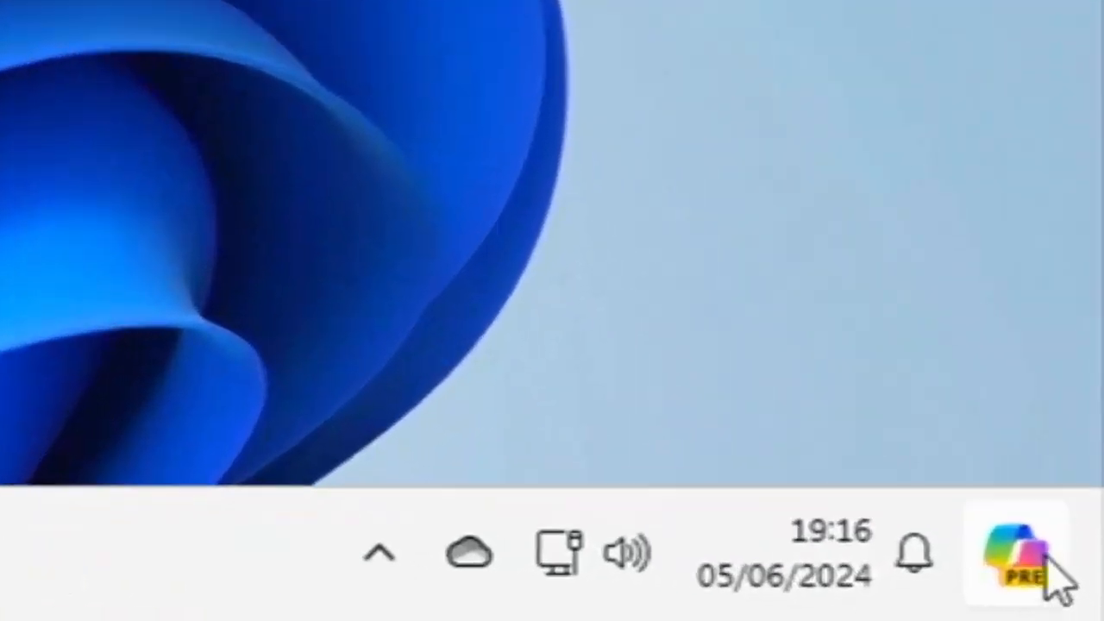
mouse_move(1009, 552)
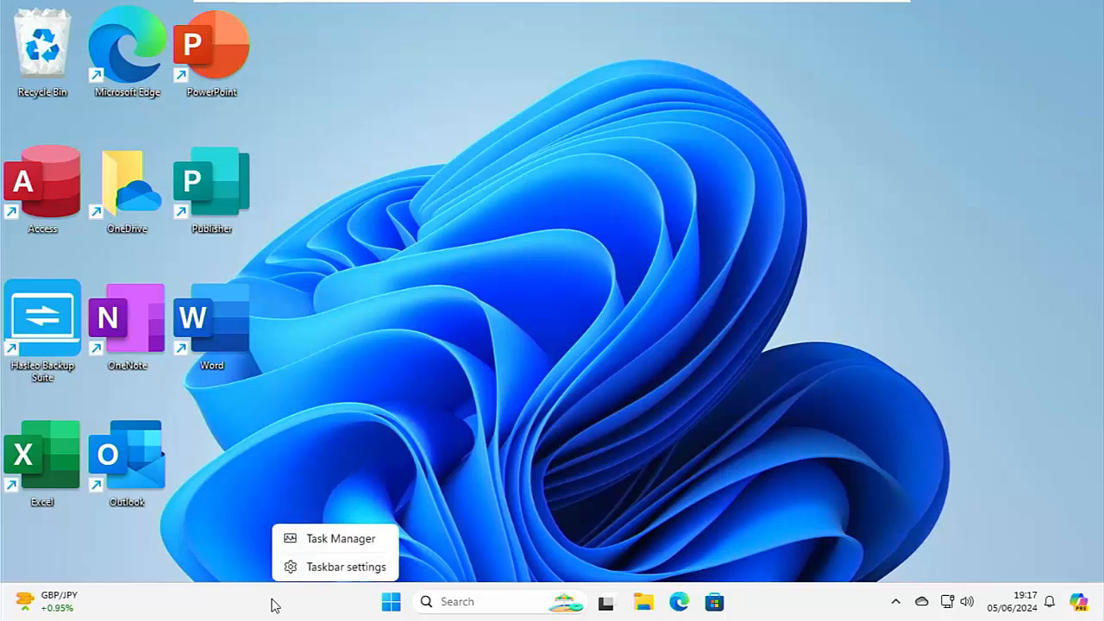
mouse_move(346, 567)
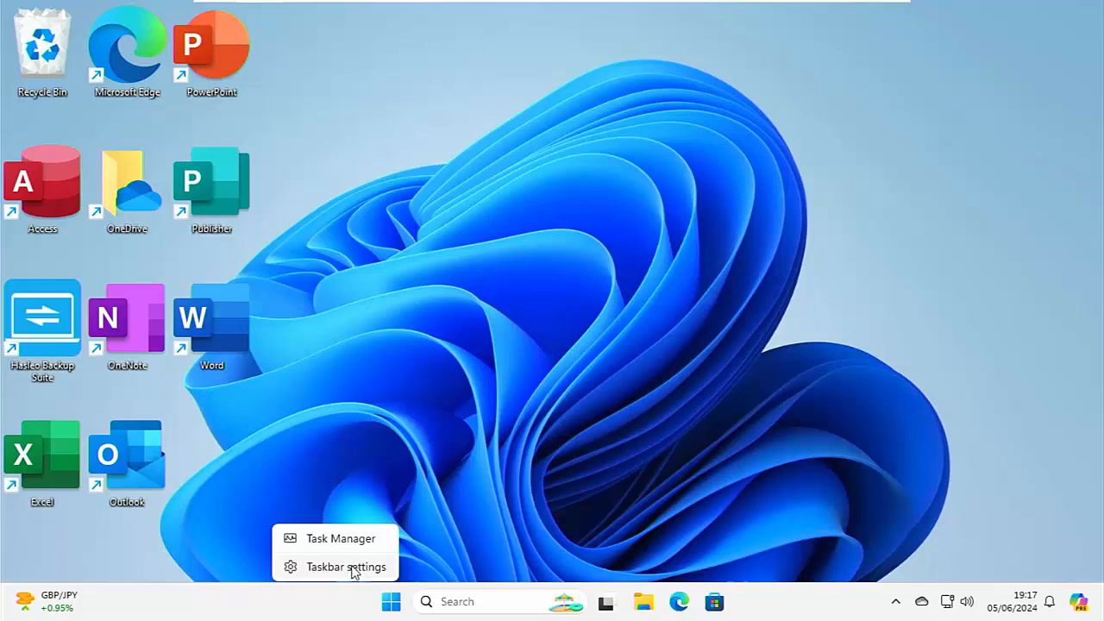
Switch the Copilot (preview) toggle off on the Taskbar settings page.
left_click(345, 567)
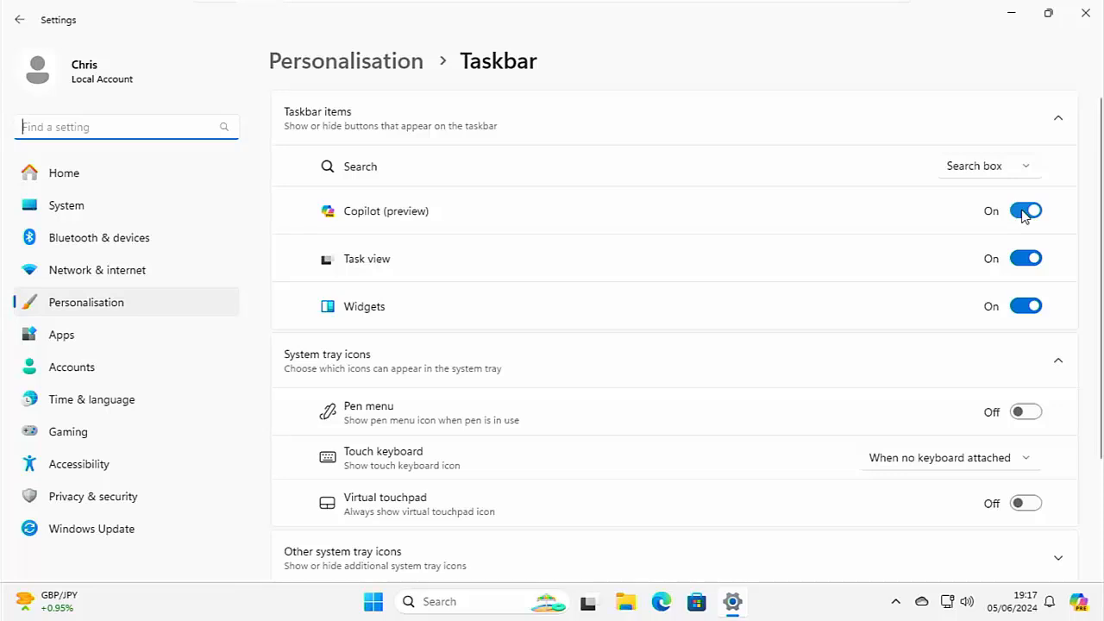
mouse_move(1010, 216)
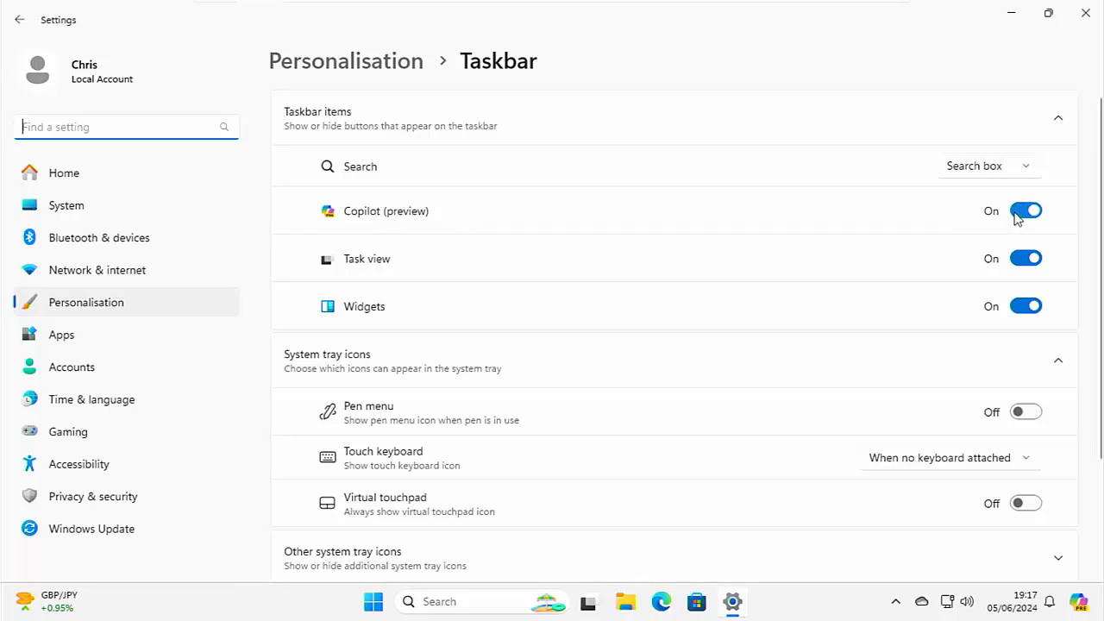
left_click(1025, 211)
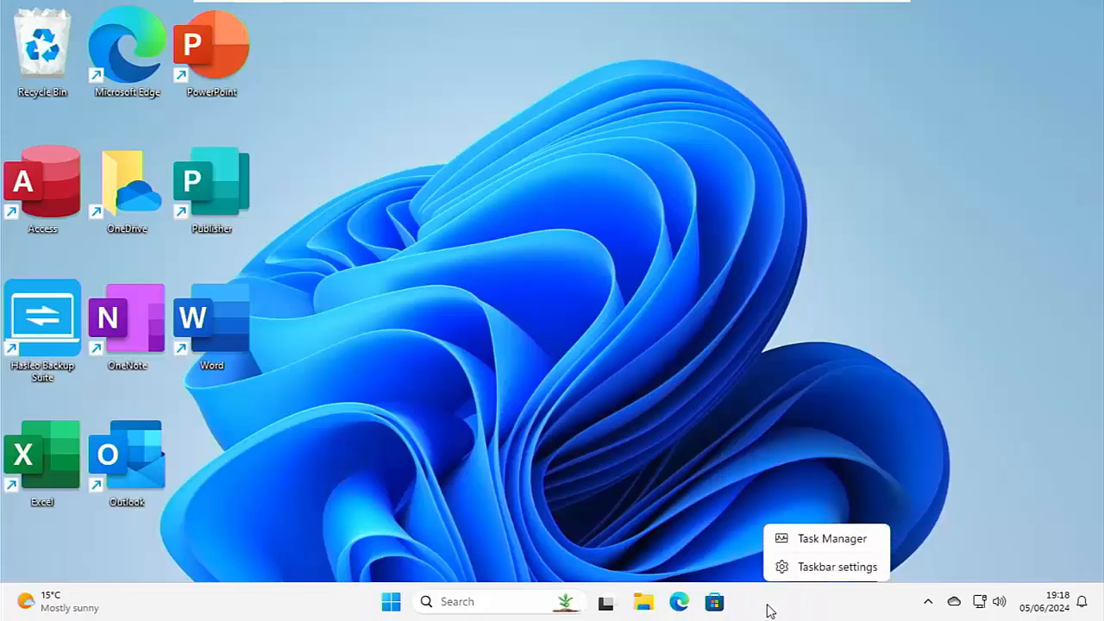
Turn the Copilot (preview) taskbar toggle back on and close Settings.
left_click(837, 567)
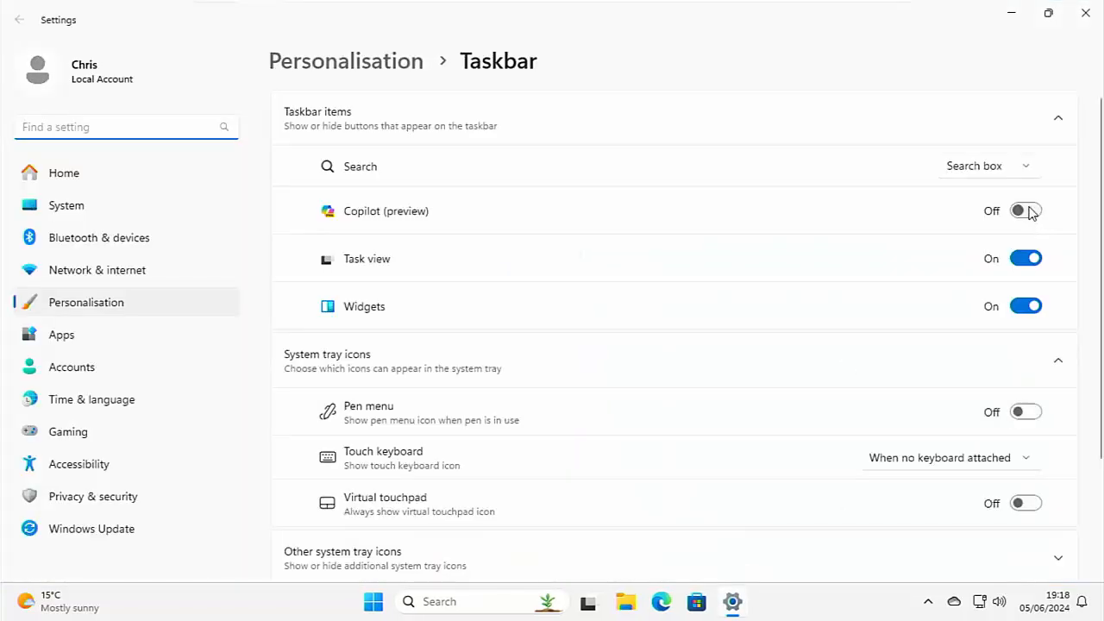
left_click(1025, 211)
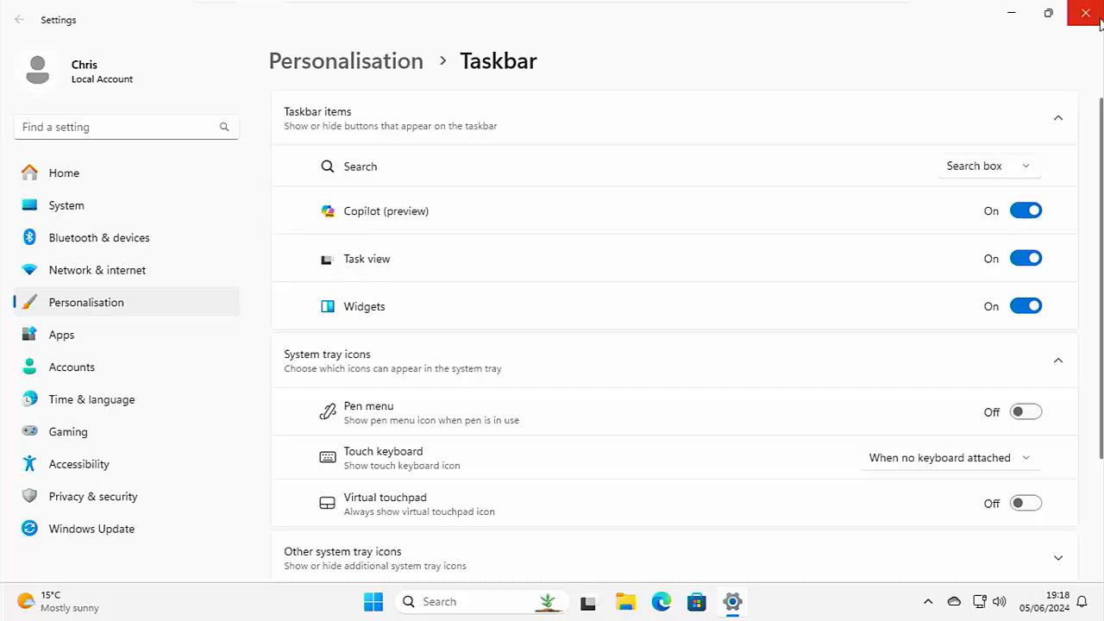
left_click(1085, 13)
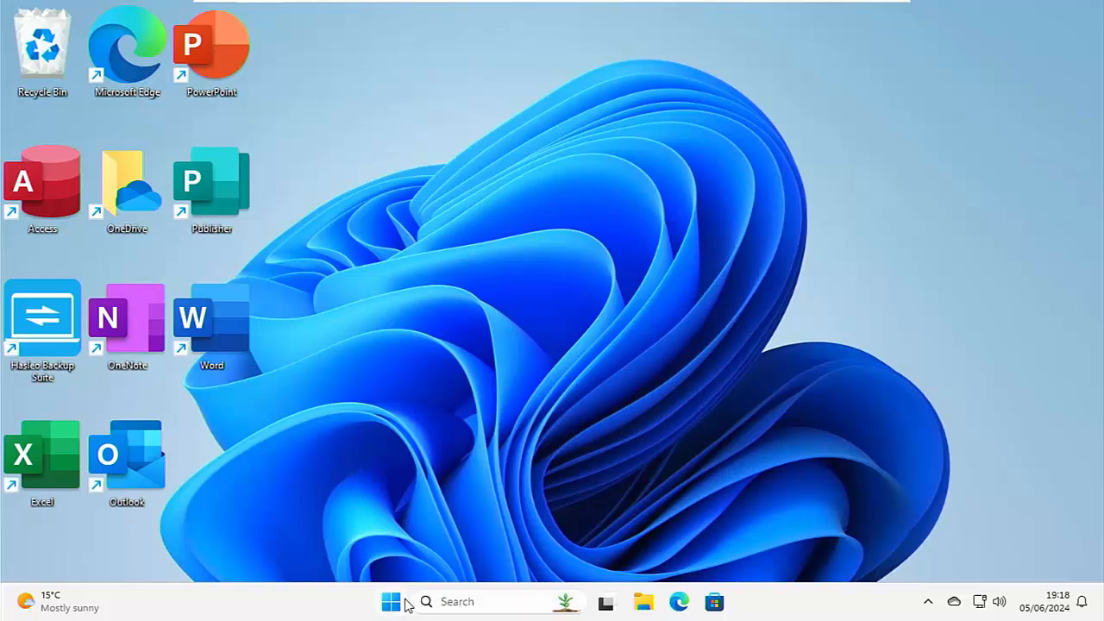
Restart the PC from the Start menu's Power options.
left_click(391, 601)
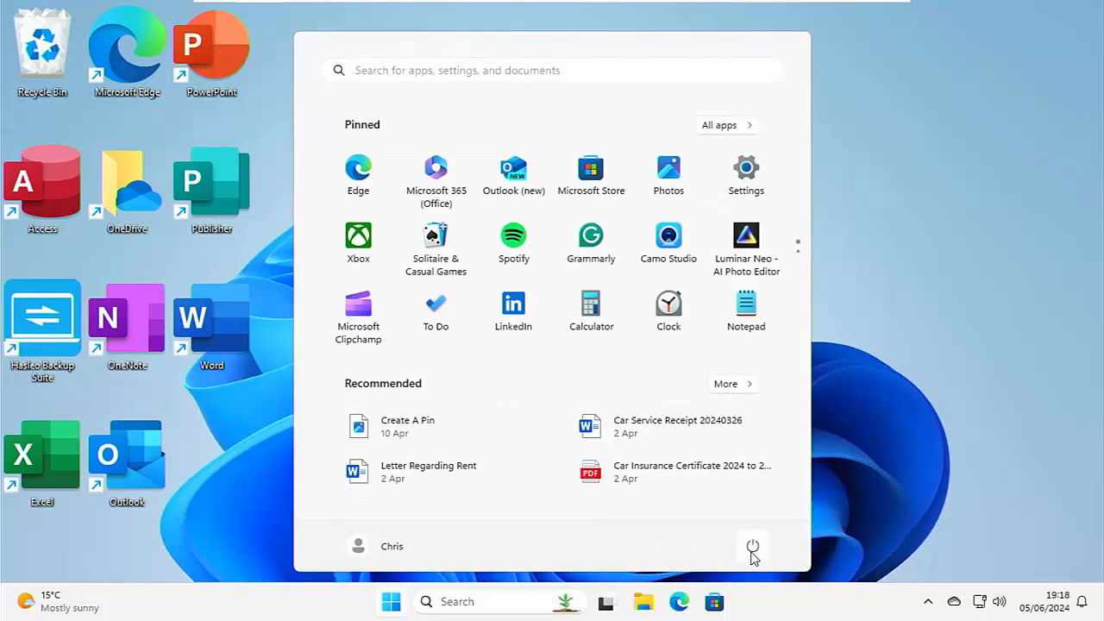
left_click(752, 546)
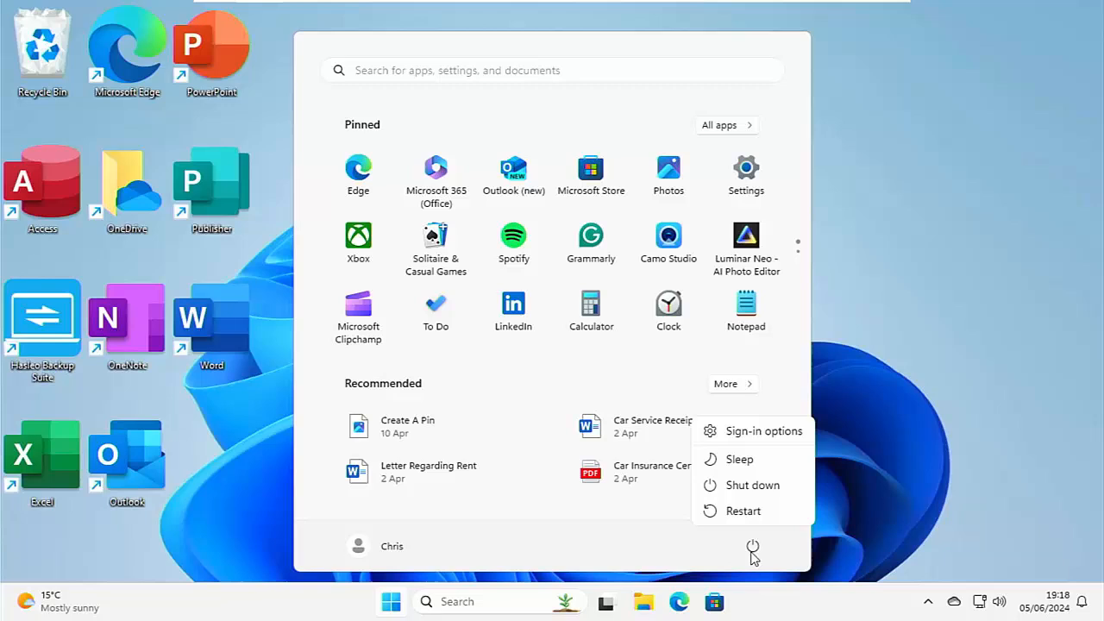
mouse_move(742, 511)
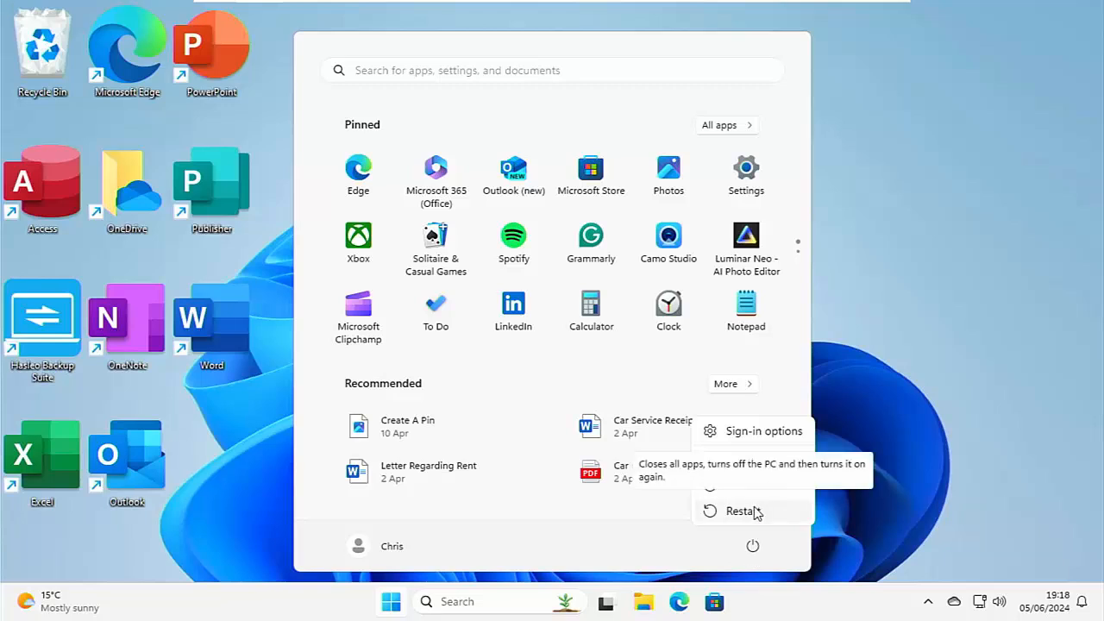
left_click(741, 511)
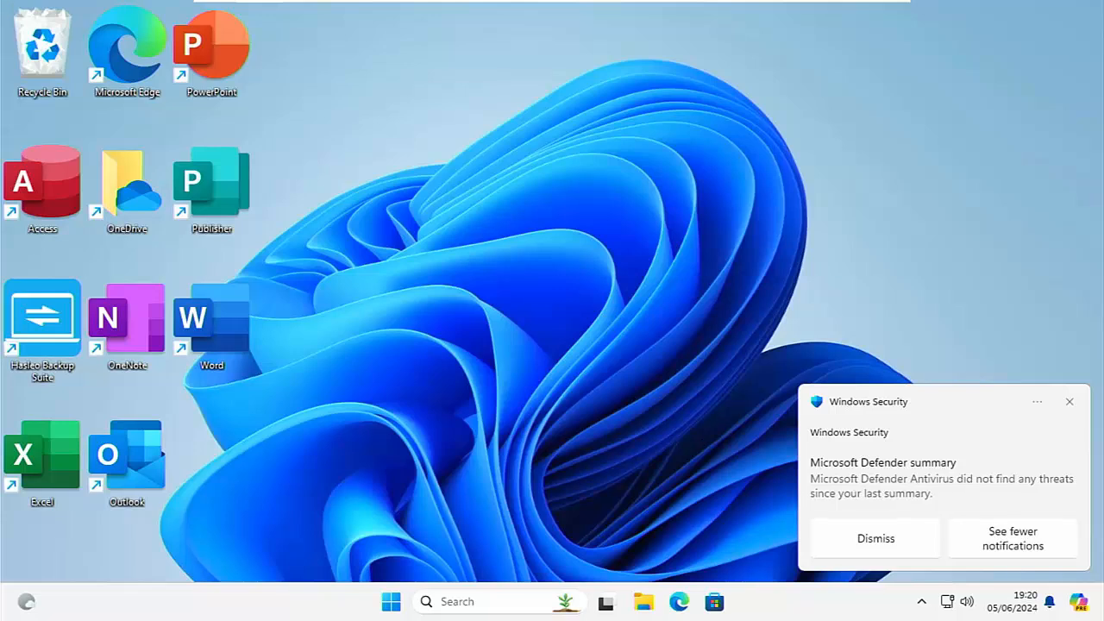
Dismiss the Microsoft Defender summary notification on the restarted desktop.
left_click(875, 537)
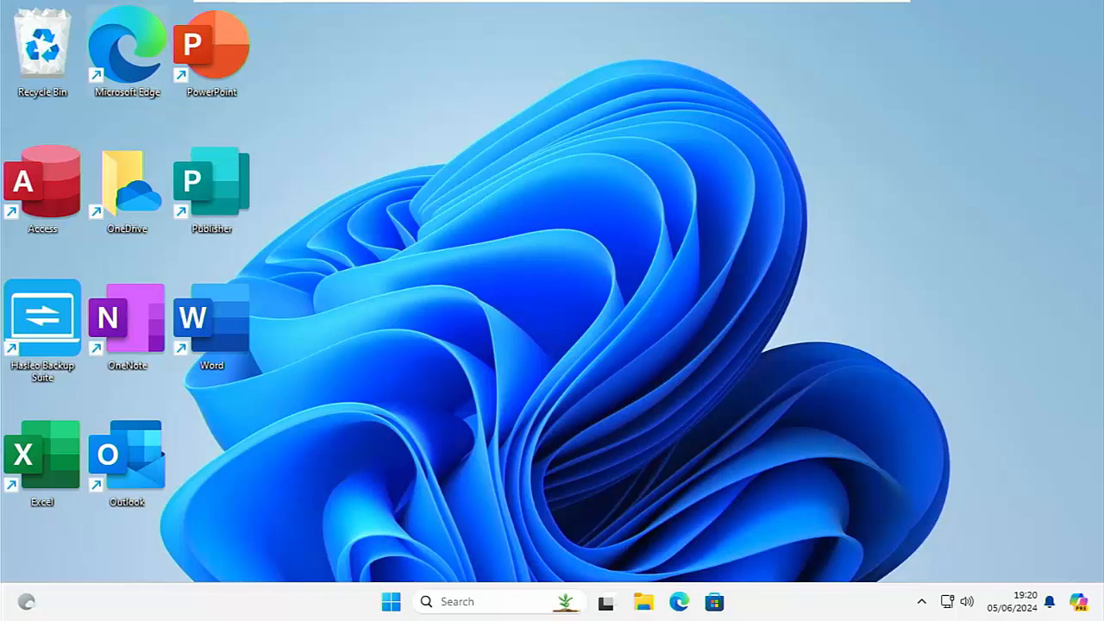
mouse_move(127, 43)
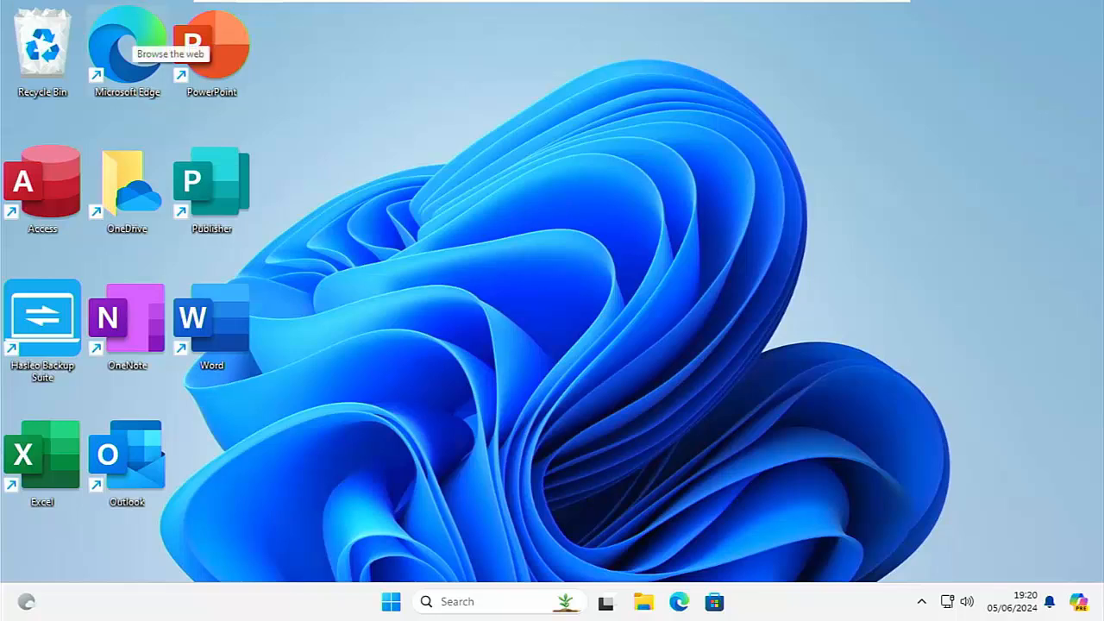